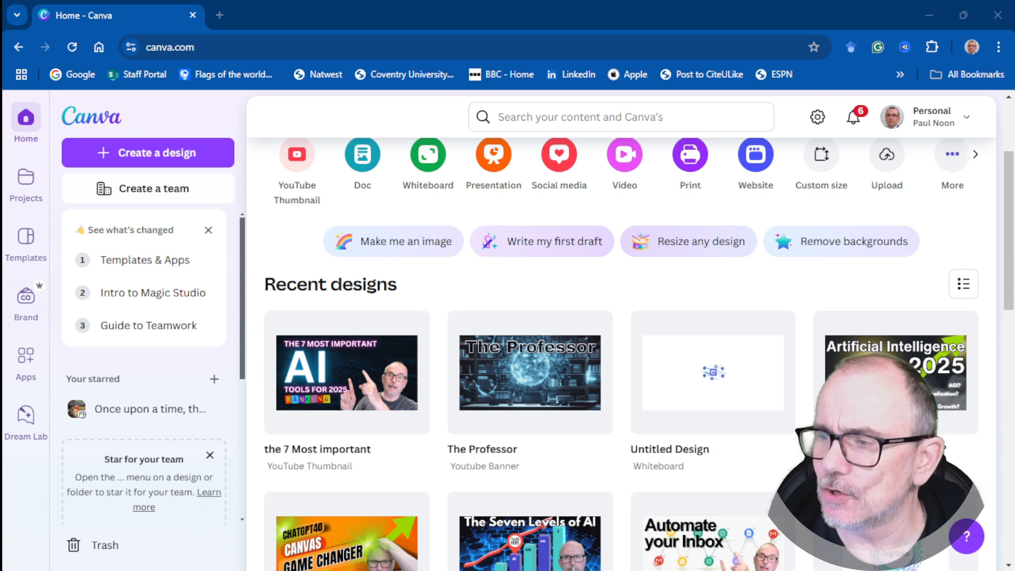
{"action": "mouse_move", "coordinate": [524, 341]}
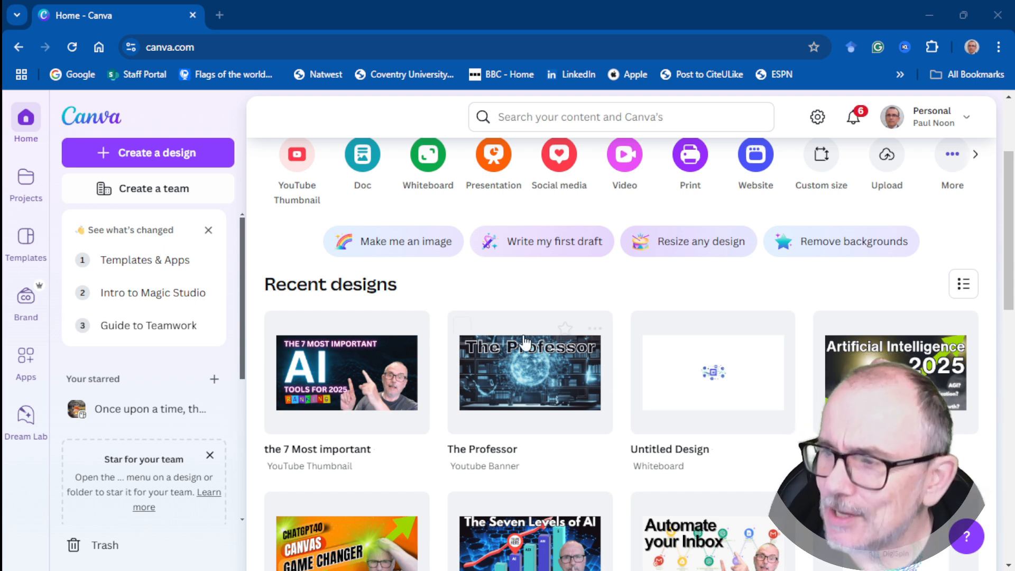
Scroll down through the Canva design home page before moving to the ChatGPT and Claude tabs.
{"action": "scroll", "scroll_direction": "down", "scroll_amount": 3}
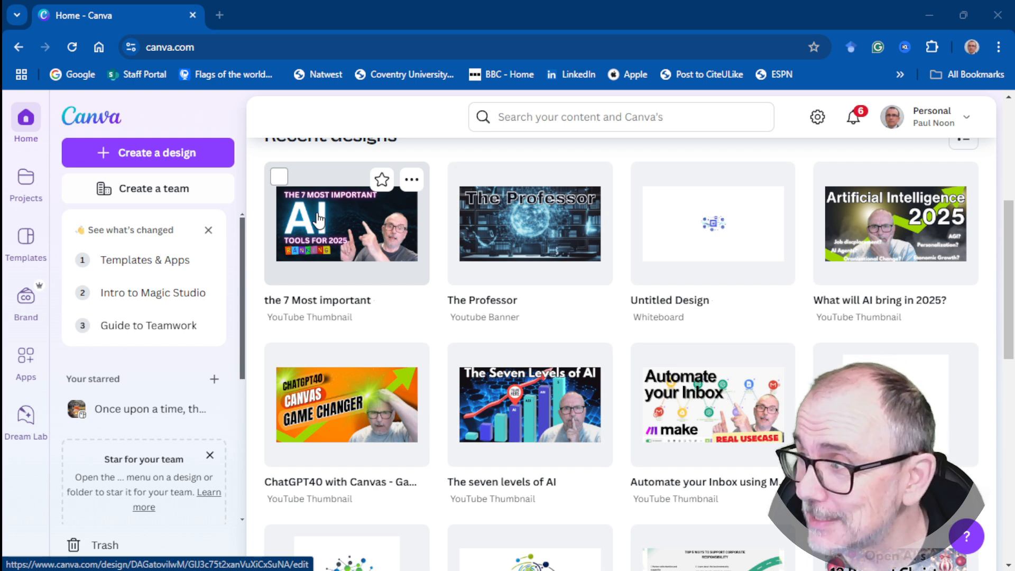
{"action": "scroll", "scroll_direction": "down", "scroll_amount": 3}
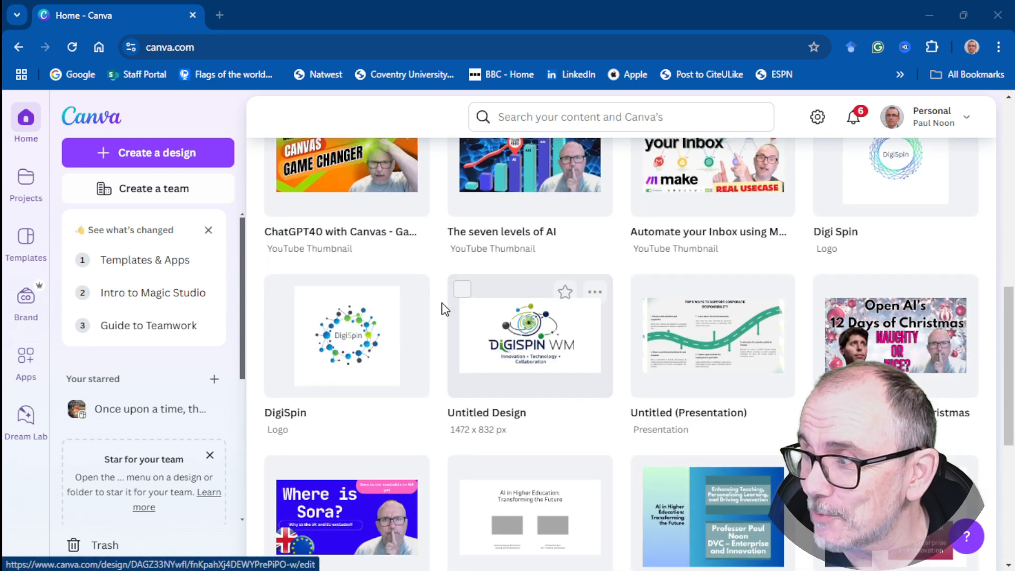
{"action": "scroll", "scroll_direction": "down", "scroll_amount": 3}
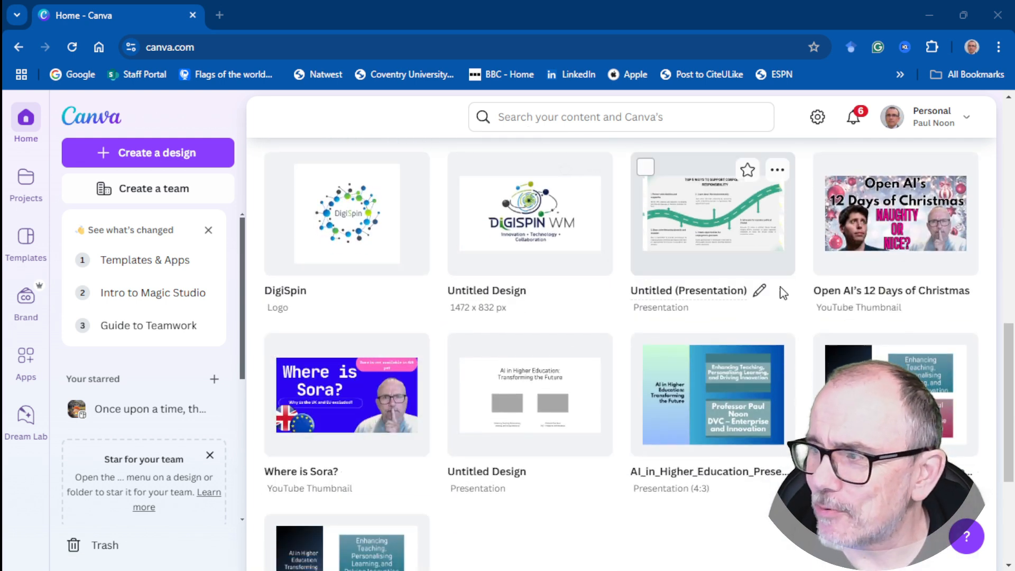
{"action": "scroll", "scroll_direction": "down", "scroll_amount": 3}
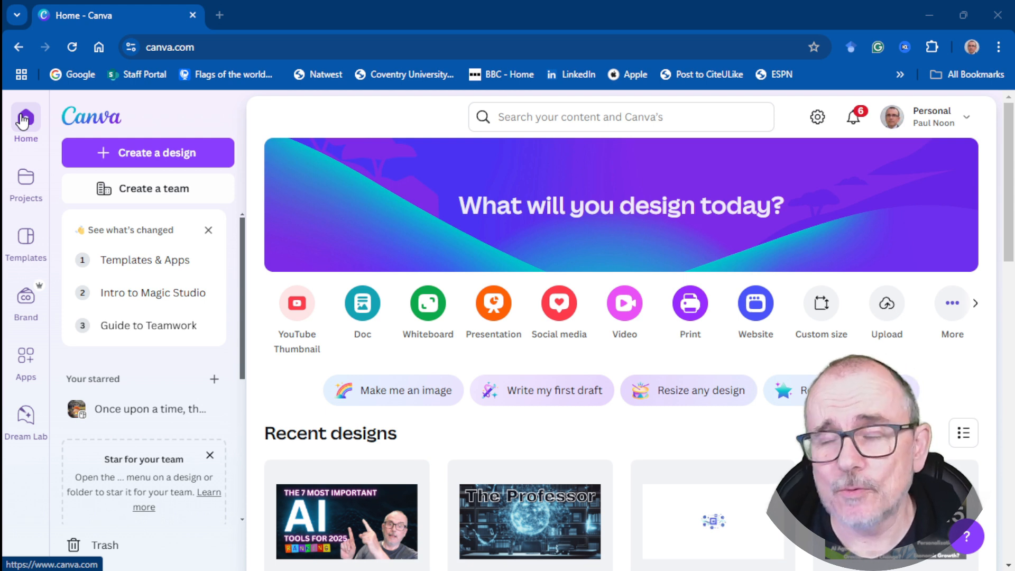
{"action": "scroll", "scroll_direction": "down", "scroll_amount": 3}
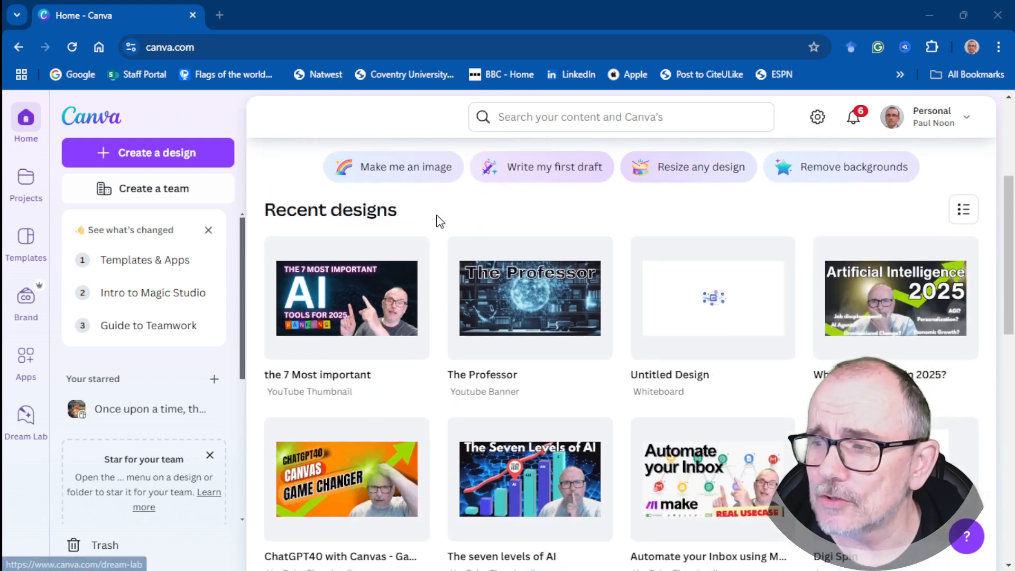
{"action": "scroll", "scroll_direction": "down", "scroll_amount": 3}
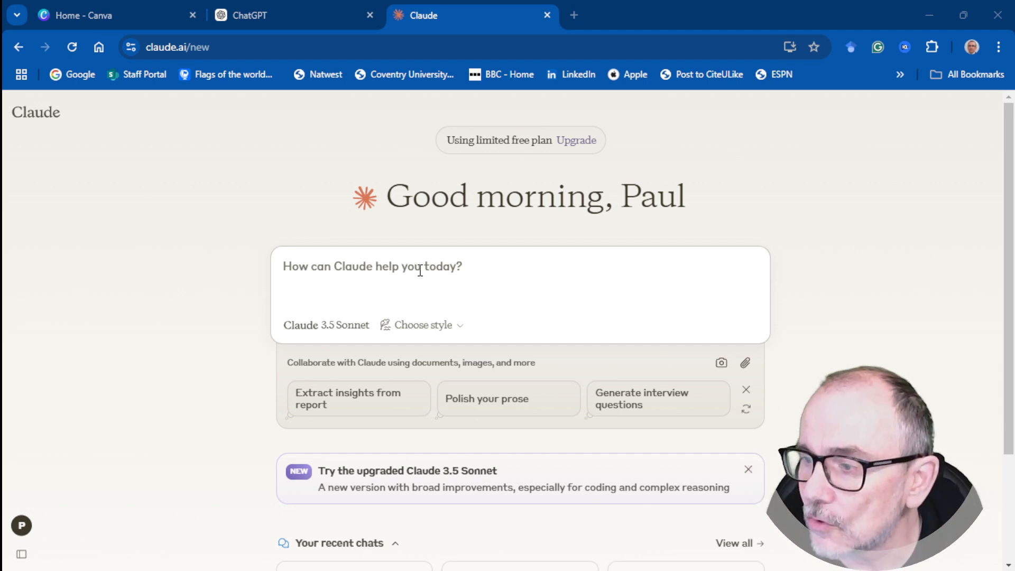
Scroll the Claude page, then switch to a new tab for midjourney.com/explore.
{"action": "scroll", "scroll_direction": "down", "scroll_amount": 3}
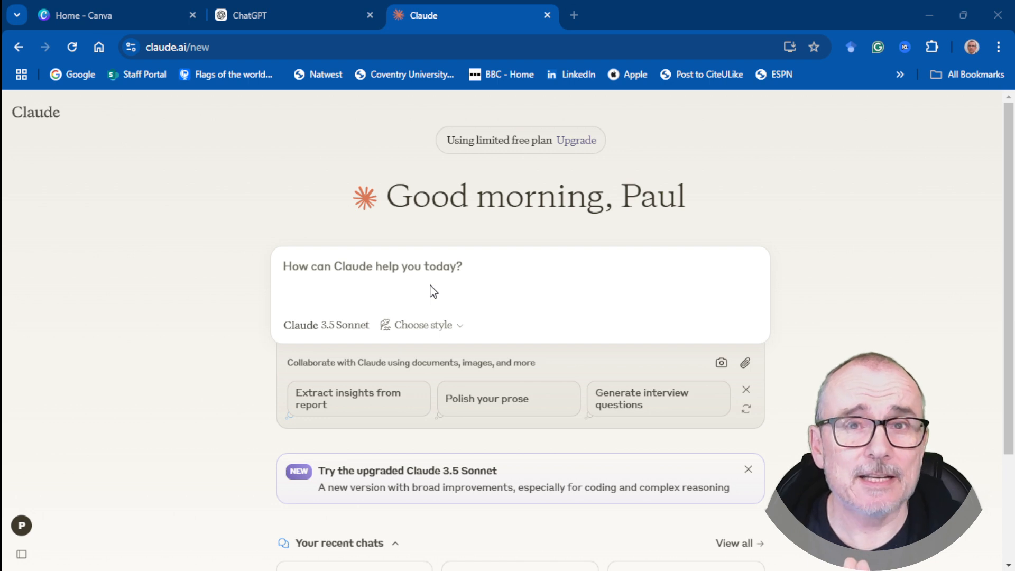
{"action": "left_click", "coordinate": [750, 15]}
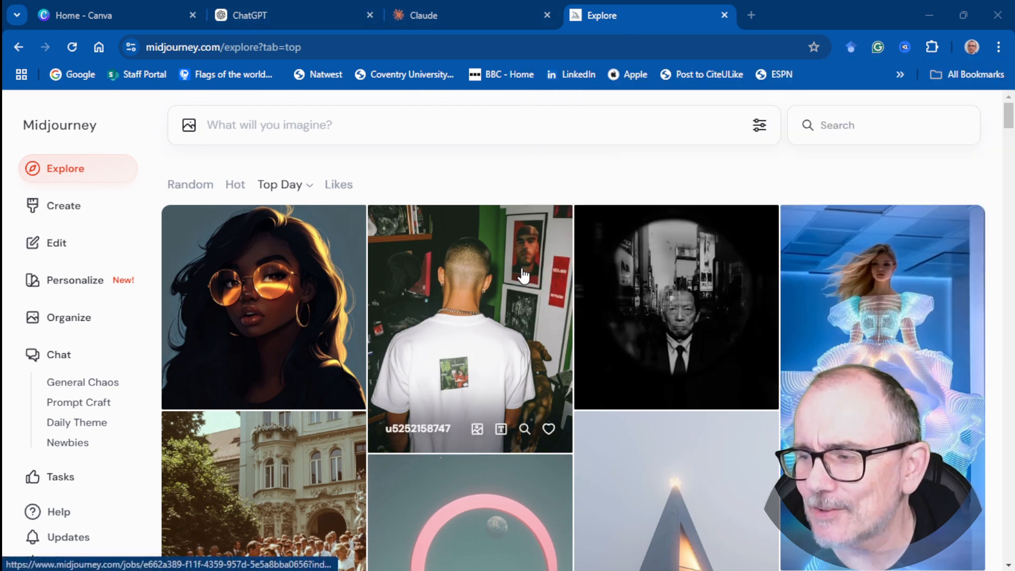
Browse down the Explore feed, then go to Create for my own generated images.
{"action": "scroll", "scroll_direction": "down", "scroll_amount": 3}
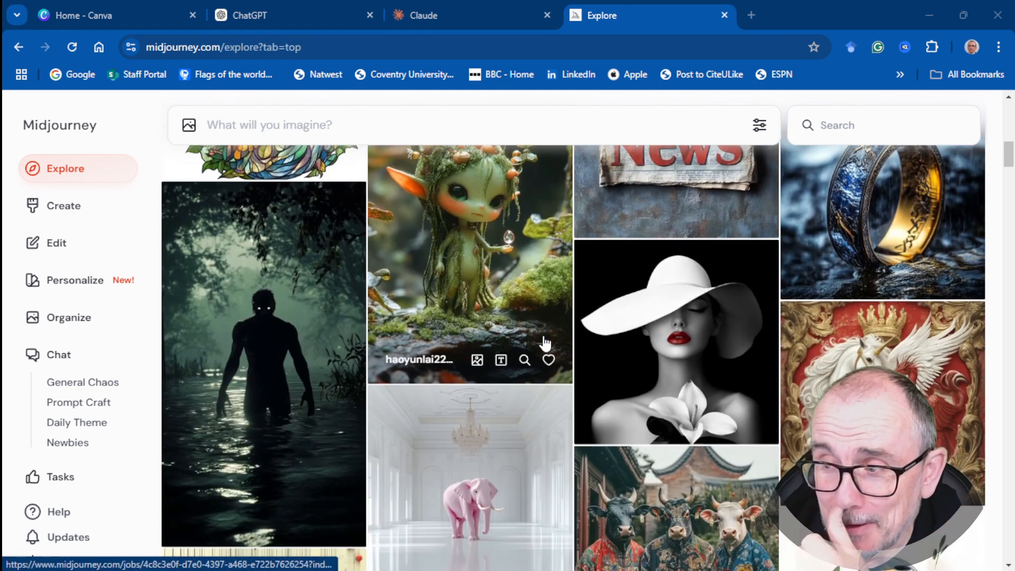
{"action": "scroll", "scroll_direction": "down", "scroll_amount": 3}
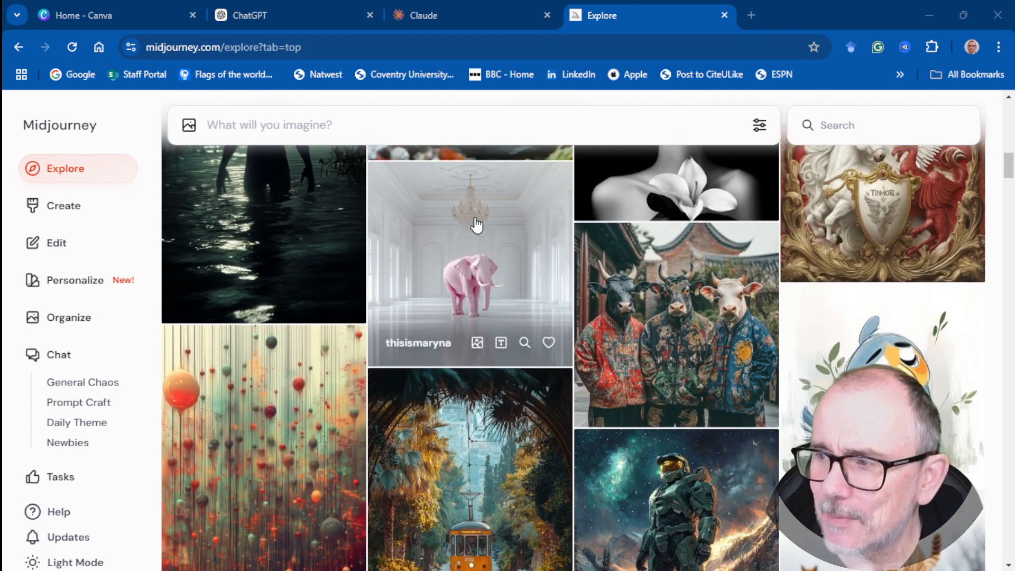
{"action": "scroll", "scroll_direction": "down", "scroll_amount": 3}
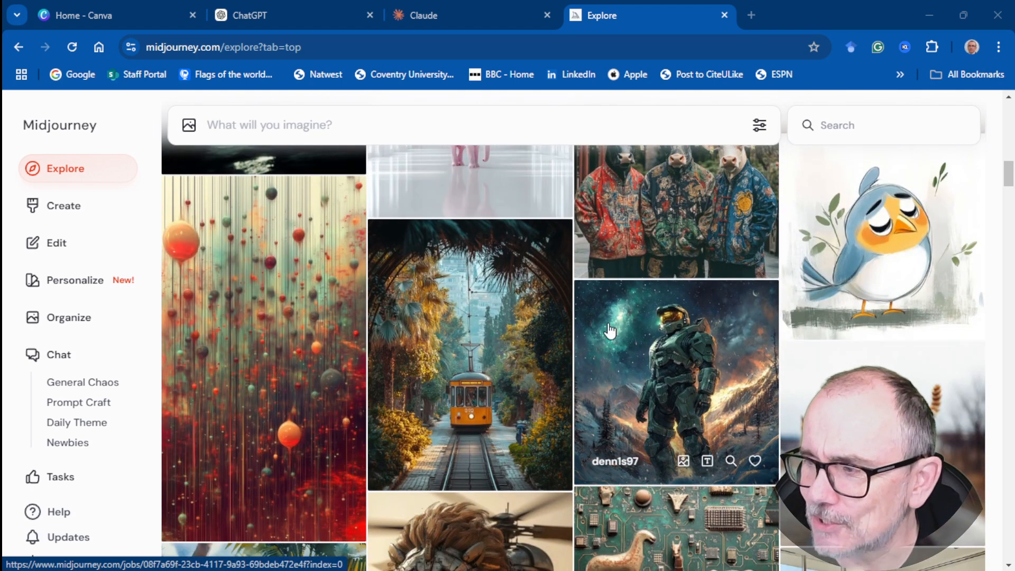
{"action": "scroll", "scroll_direction": "down", "scroll_amount": 3}
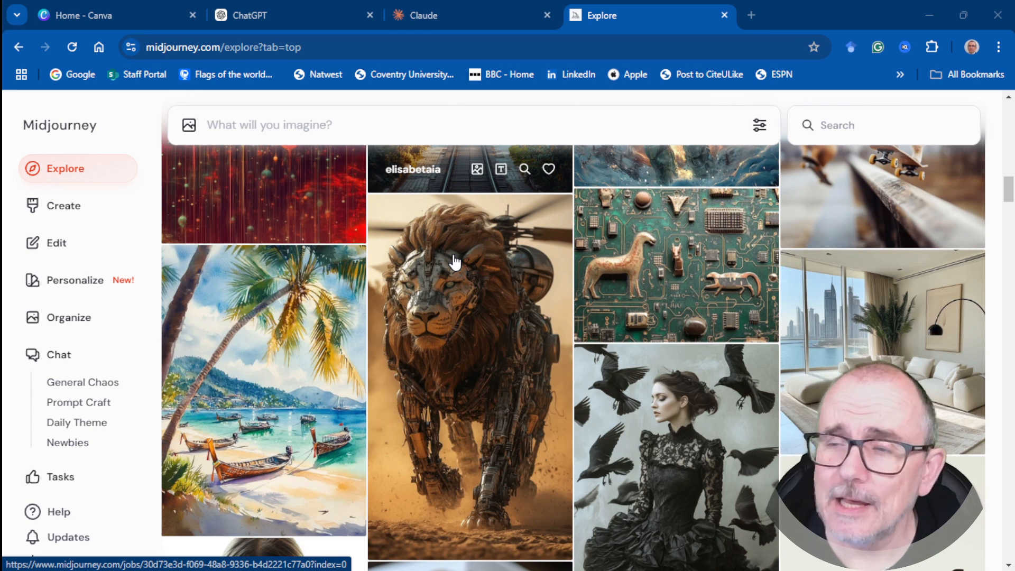
{"action": "left_click", "coordinate": [63, 205]}
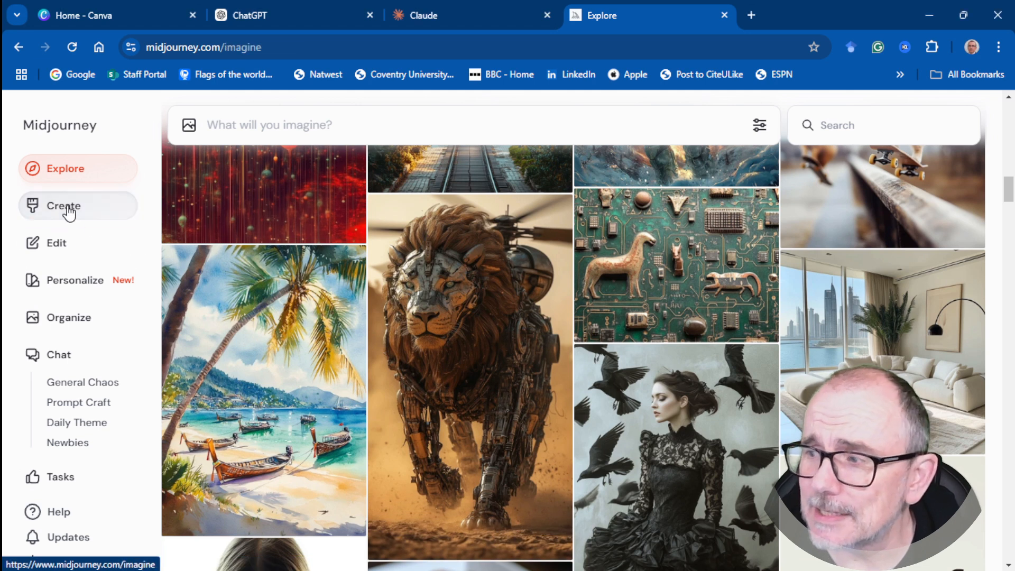
Scroll down through the Create gallery of my earlier Midjourney images.
{"action": "left_click", "coordinate": [63, 205]}
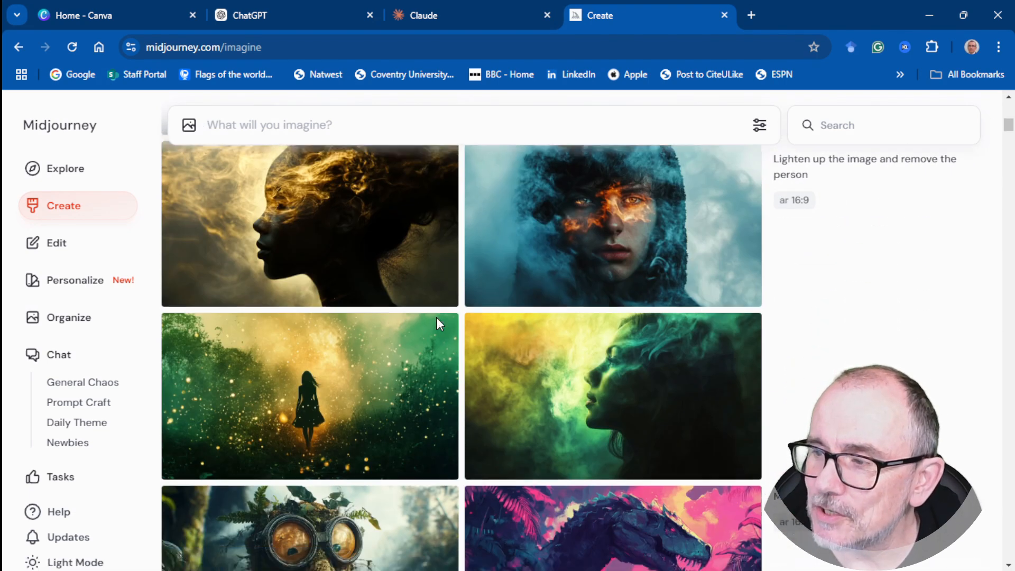
{"action": "scroll", "scroll_direction": "down", "scroll_amount": 3}
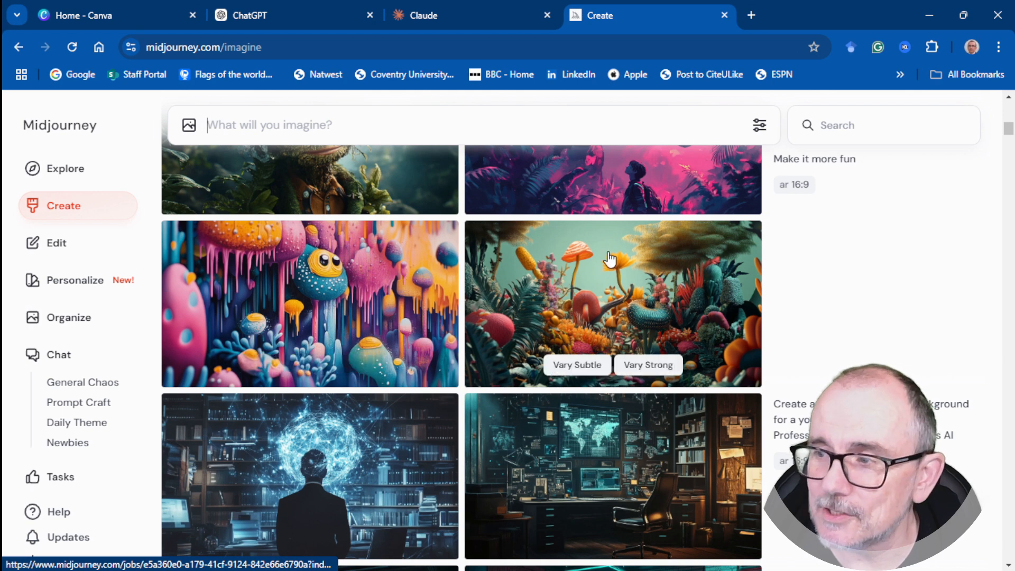
{"action": "scroll", "scroll_direction": "down", "scroll_amount": 3}
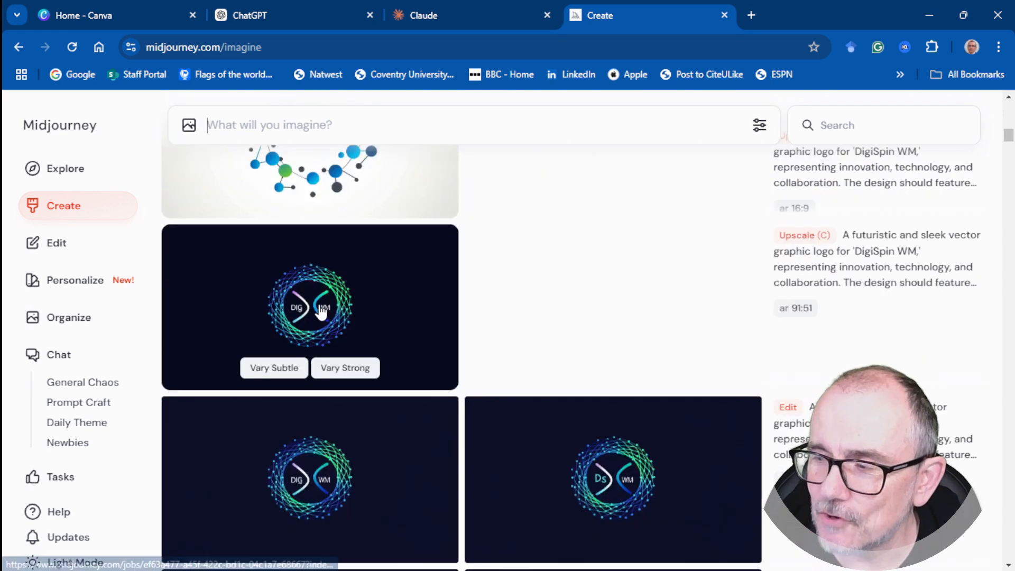
{"action": "scroll", "scroll_direction": "down", "scroll_amount": 3}
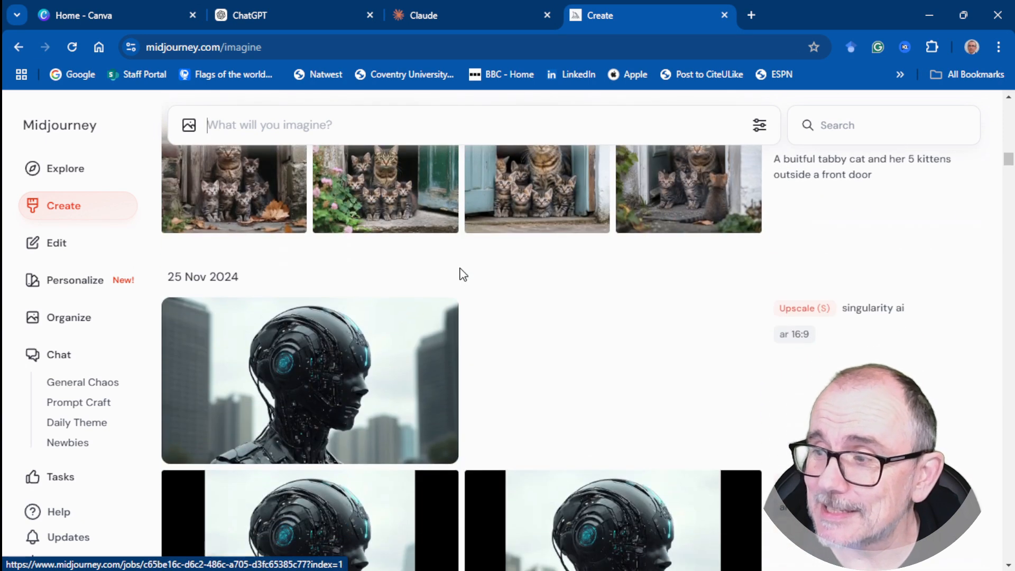
{"action": "scroll", "scroll_direction": "down", "scroll_amount": 3}
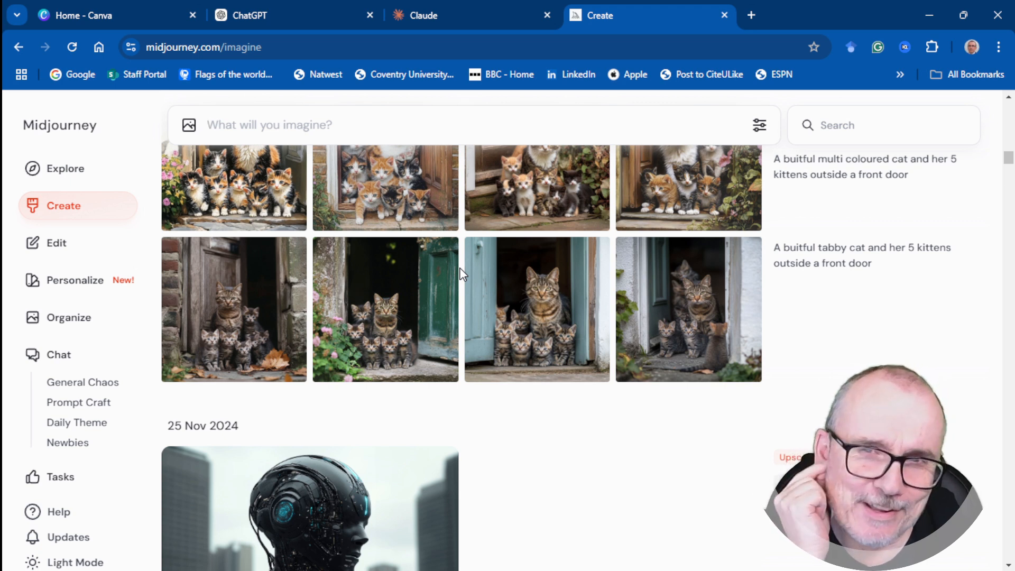
{"action": "mouse_move", "coordinate": [621, 292]}
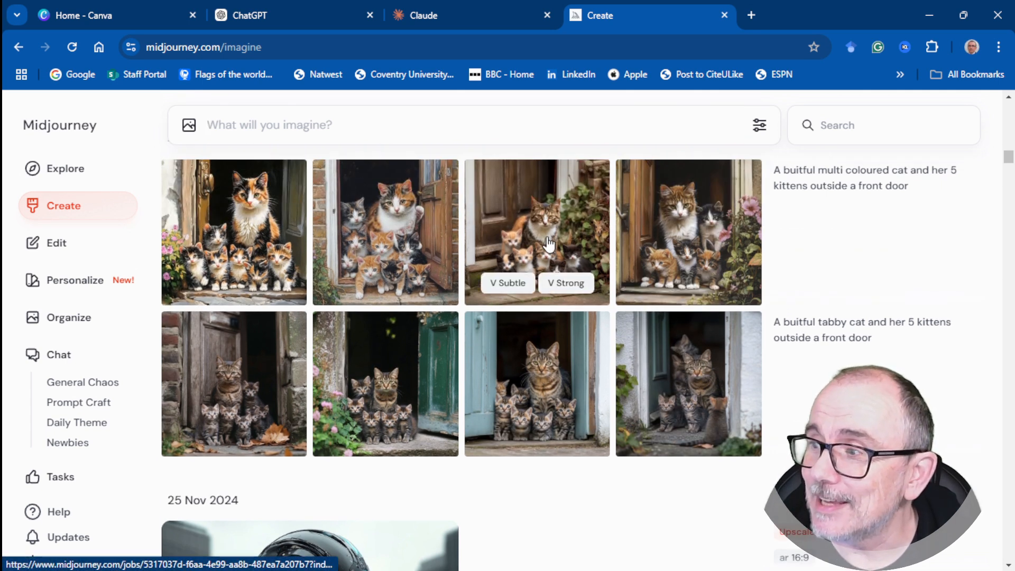
{"action": "mouse_move", "coordinate": [691, 249]}
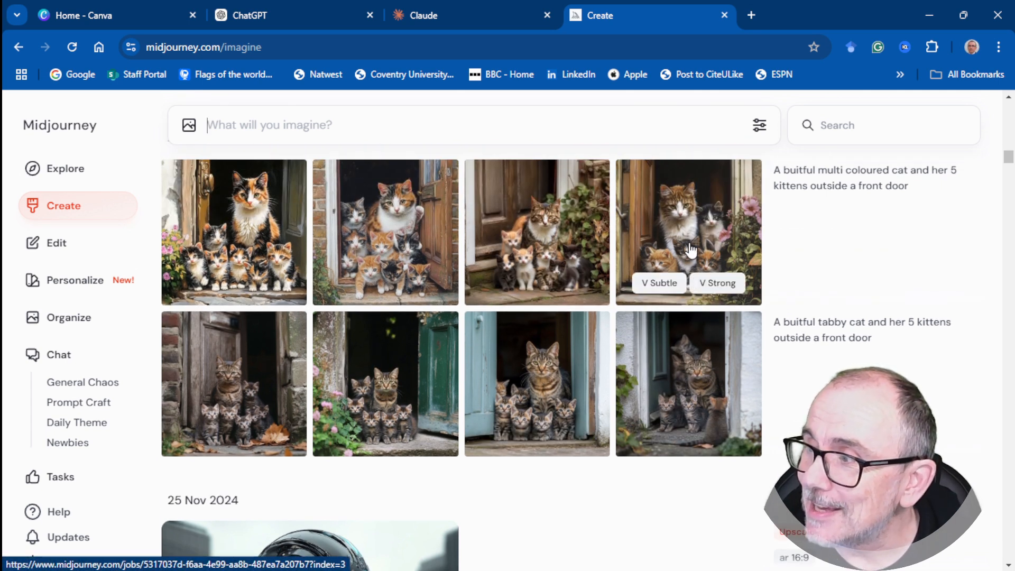
View the cat-and-kittens image, close it and keep browsing the gallery.
{"action": "left_click", "coordinate": [688, 231]}
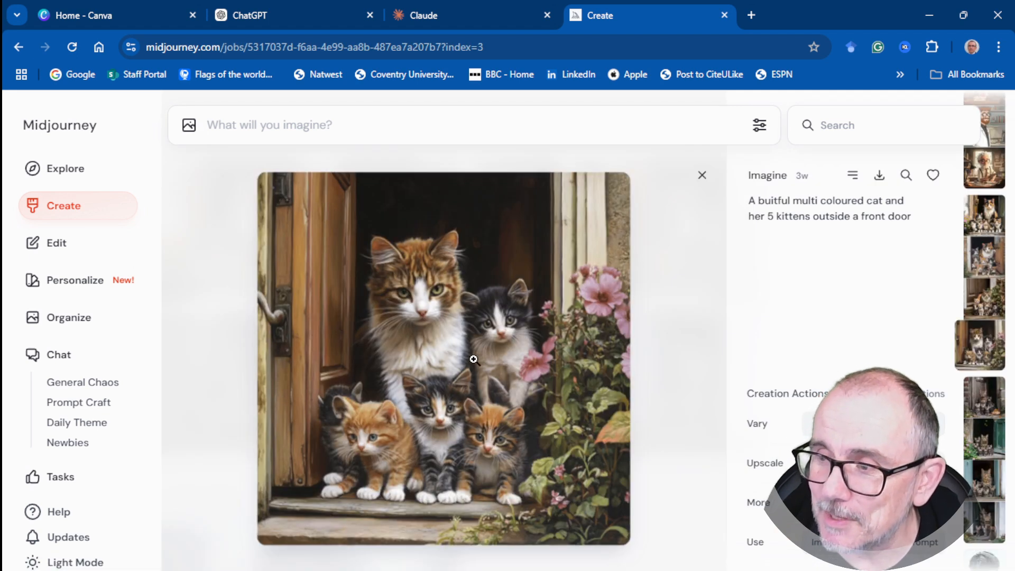
{"action": "left_click", "coordinate": [702, 174]}
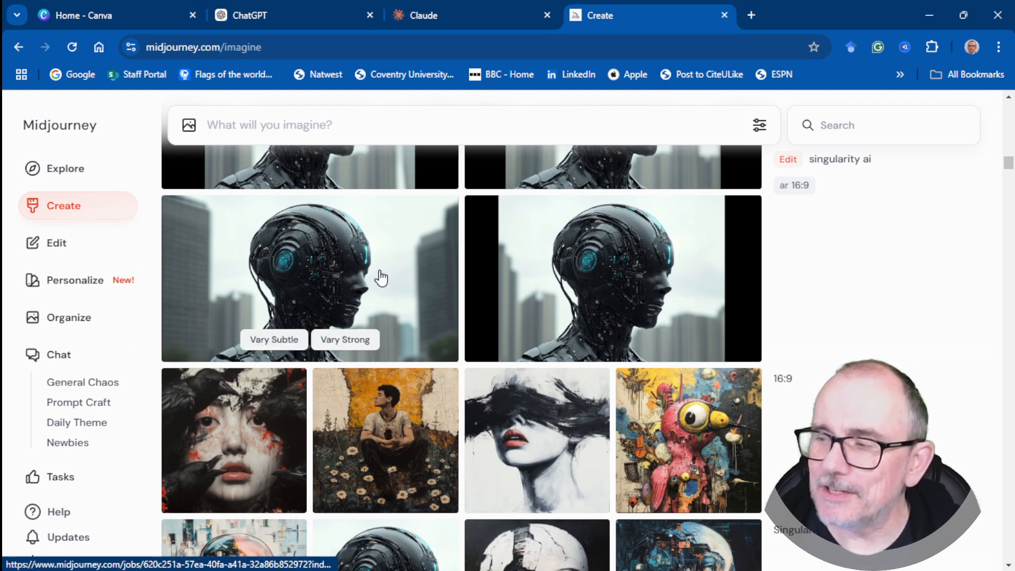
{"action": "scroll", "scroll_direction": "down", "scroll_amount": 3}
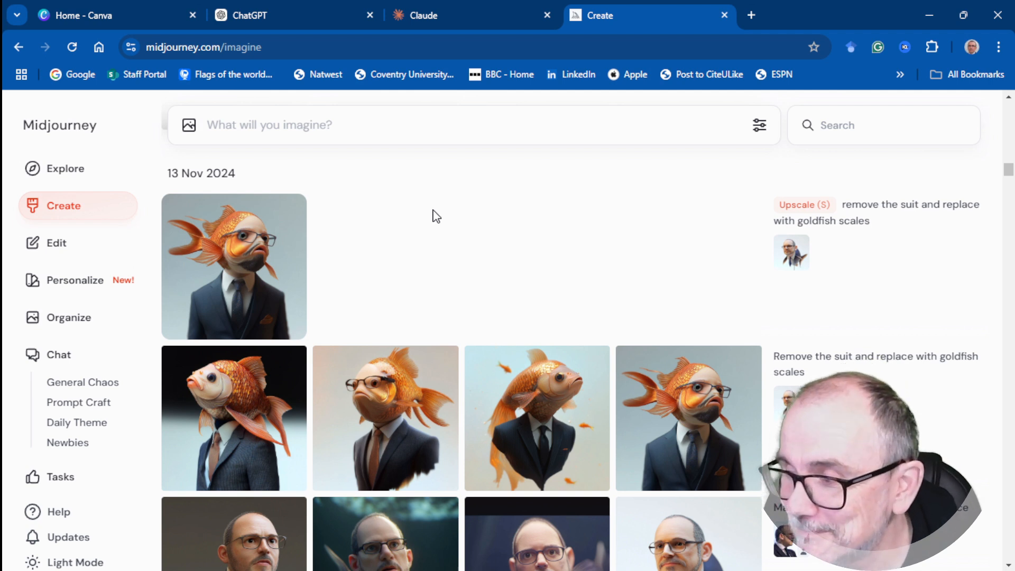
{"action": "scroll", "scroll_direction": "down", "scroll_amount": 3}
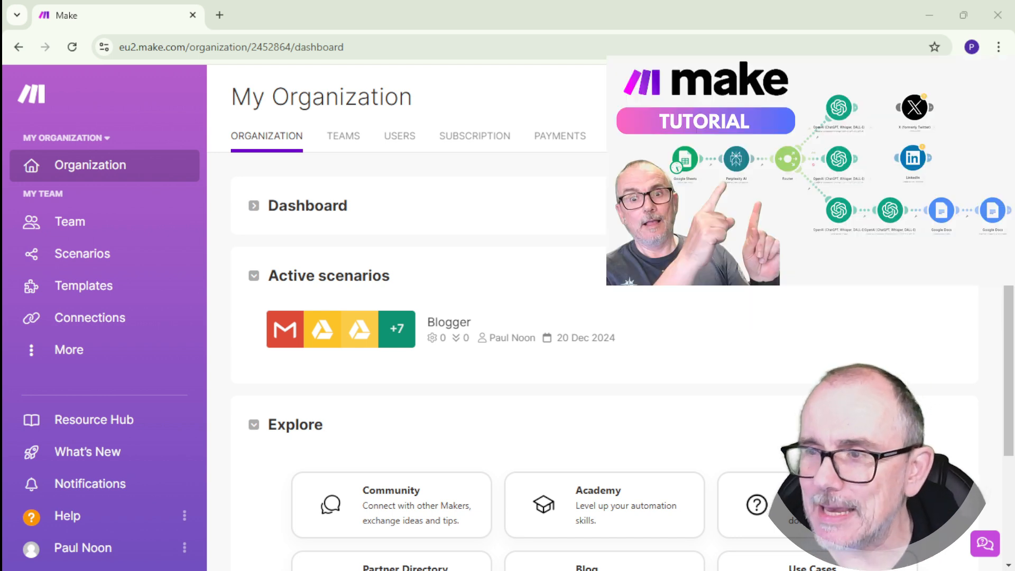
From the Scenarios list, show the Blogger scenario's Gmail–Drive–OpenAI–Docs chain in the editor.
{"action": "left_click", "coordinate": [83, 252]}
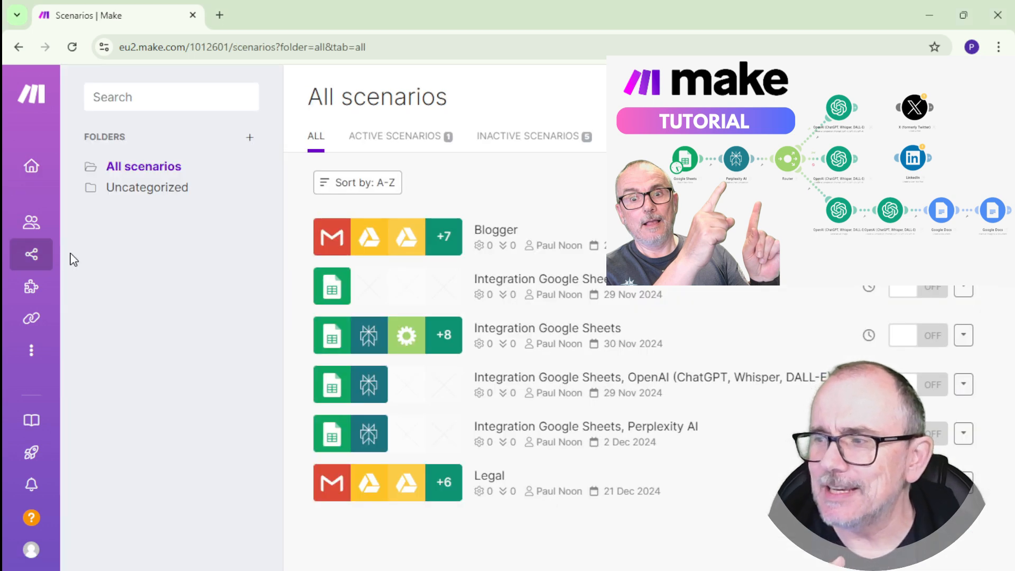
{"action": "left_click", "coordinate": [495, 229]}
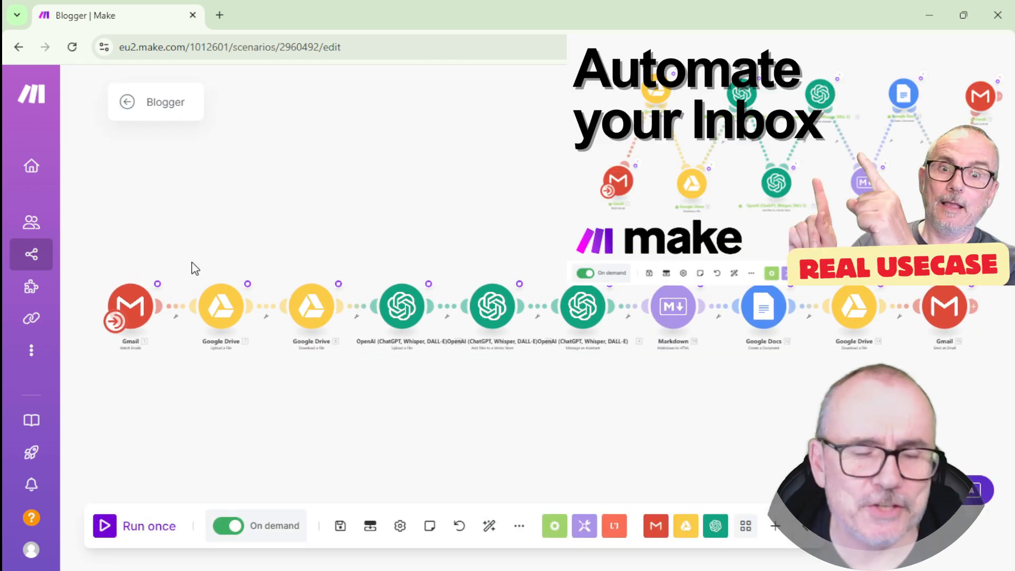
{"action": "mouse_move", "coordinate": [176, 281]}
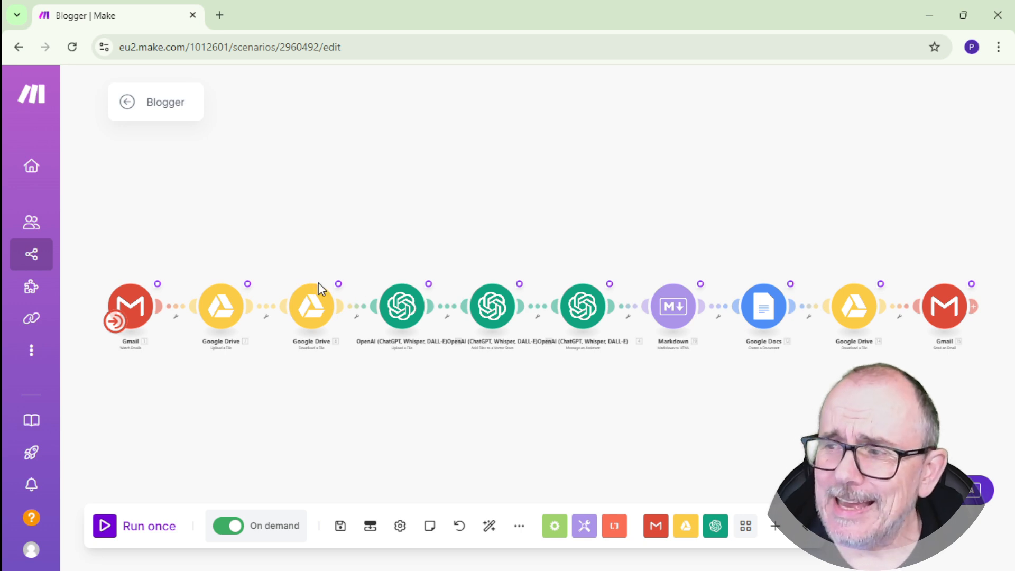
{"action": "mouse_move", "coordinate": [402, 307]}
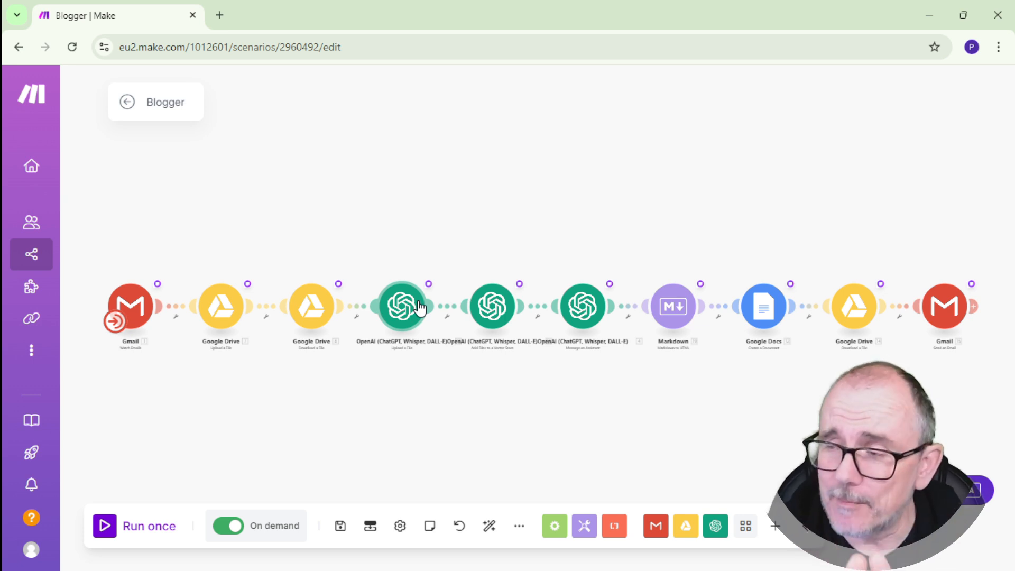
{"action": "mouse_move", "coordinate": [491, 310]}
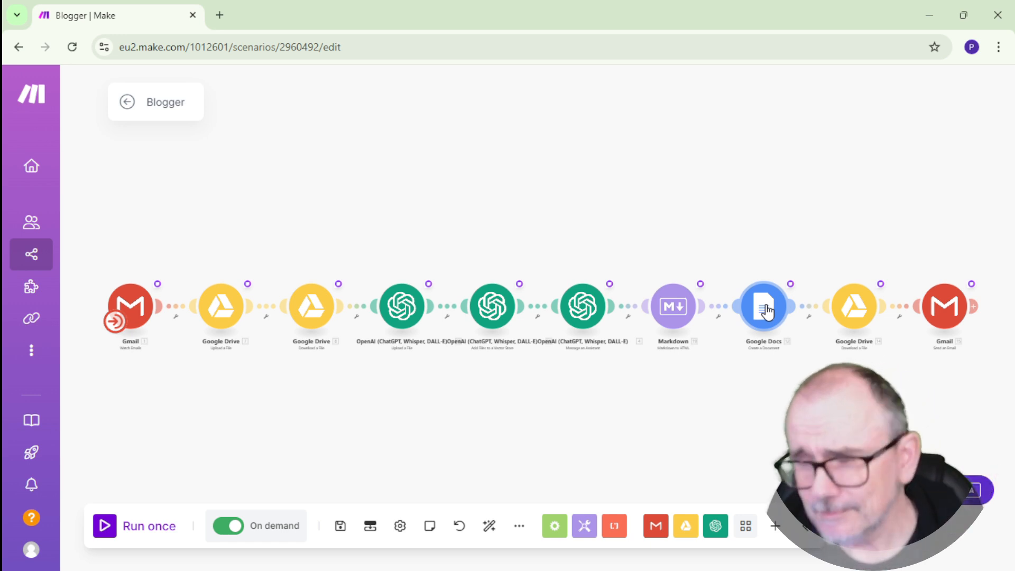
{"action": "mouse_move", "coordinate": [948, 298]}
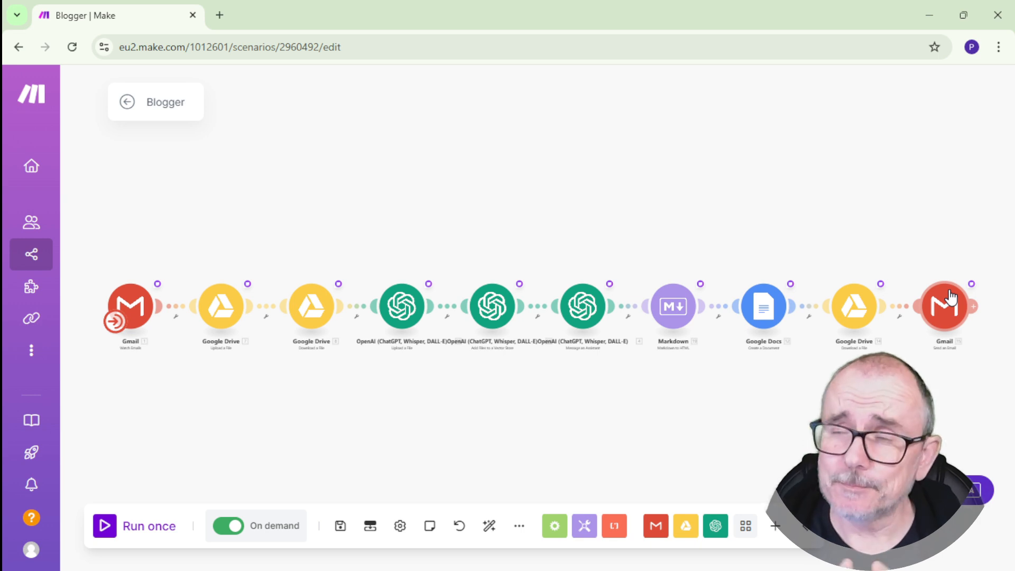
{"action": "mouse_move", "coordinate": [606, 217]}
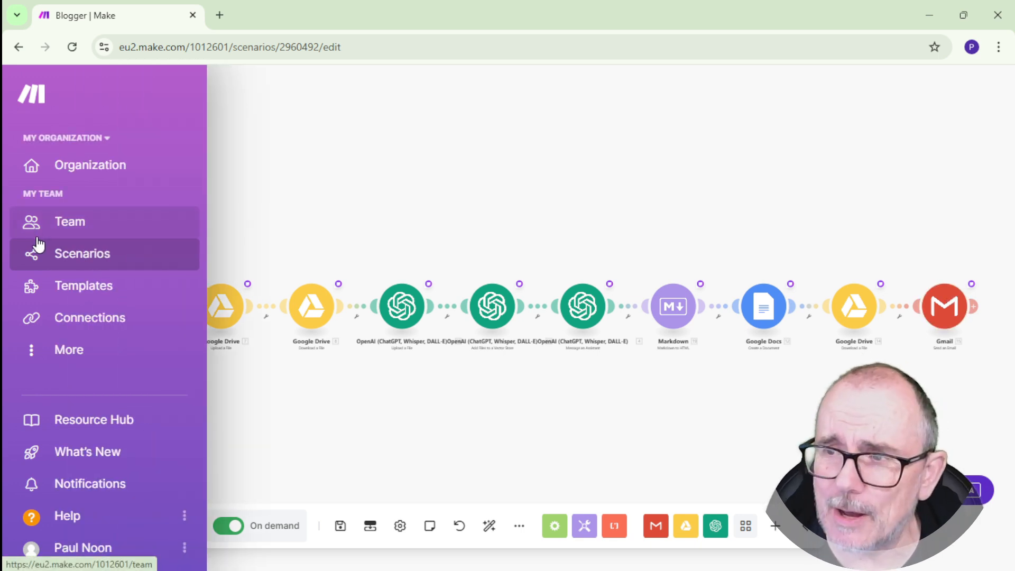
Back in Scenarios, show the Integration Google Sheets workflow diagram in the editor.
{"action": "left_click", "coordinate": [82, 252]}
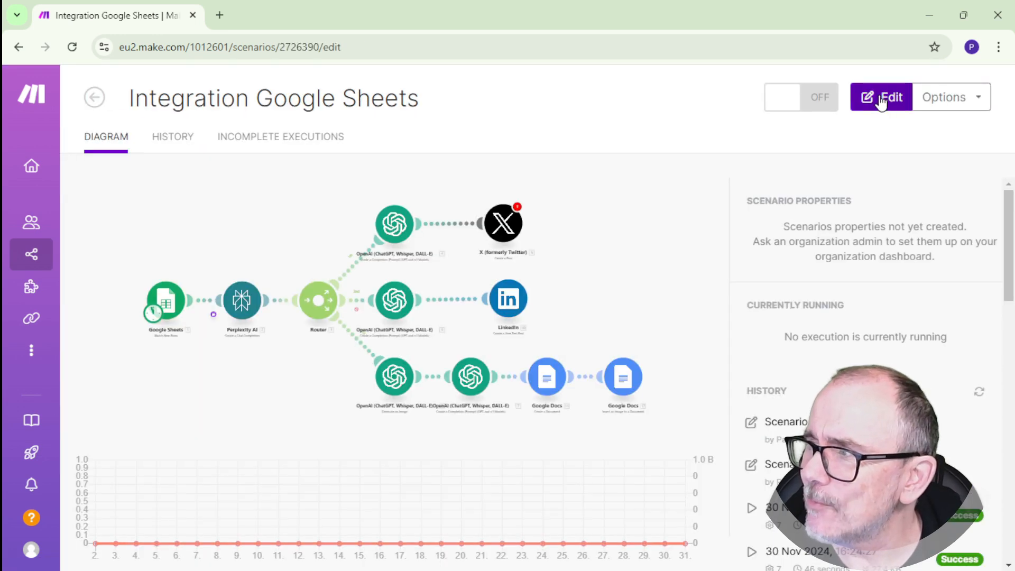
{"action": "left_click", "coordinate": [881, 98]}
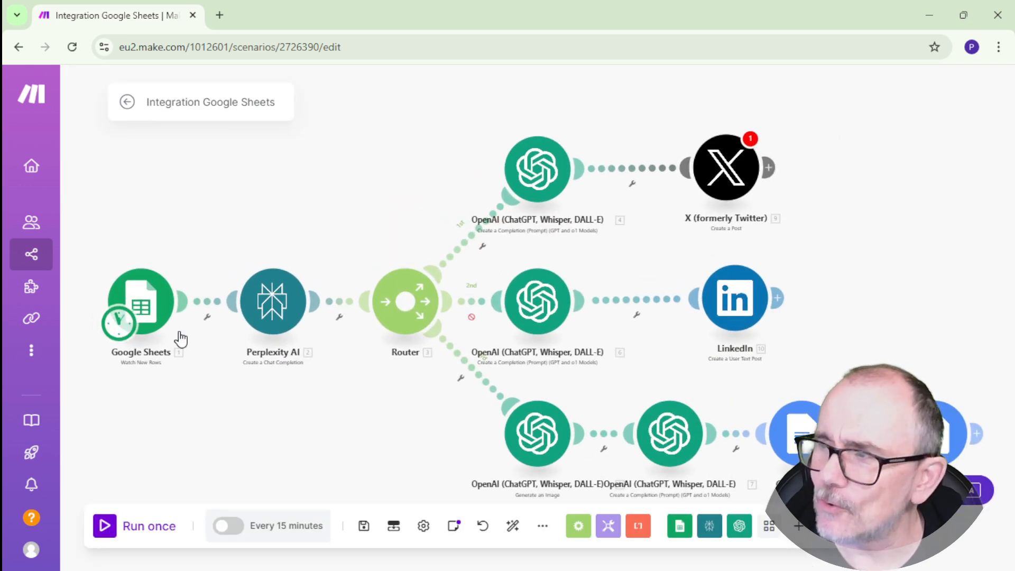
{"action": "mouse_move", "coordinate": [792, 151]}
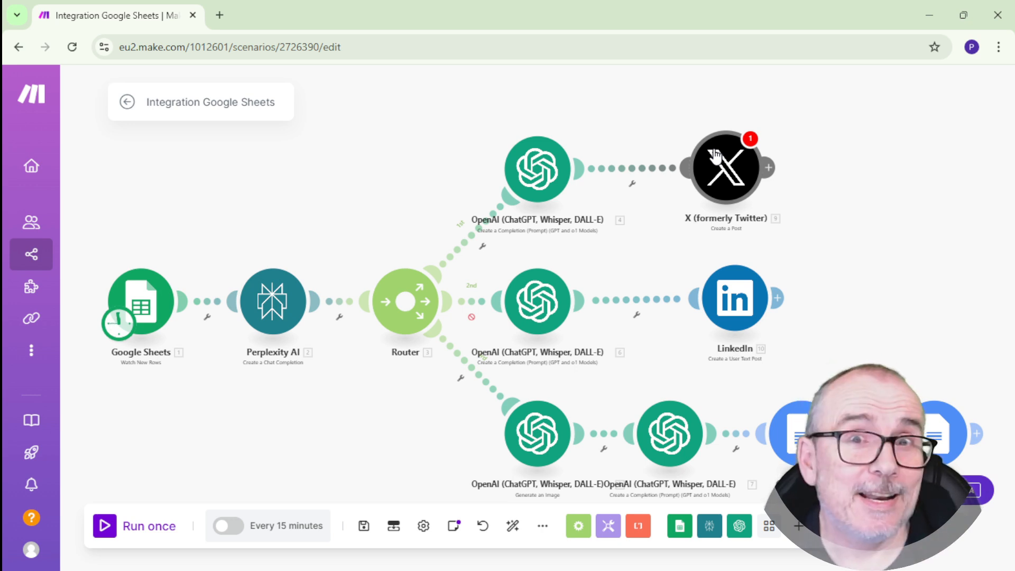
{"action": "mouse_move", "coordinate": [432, 173]}
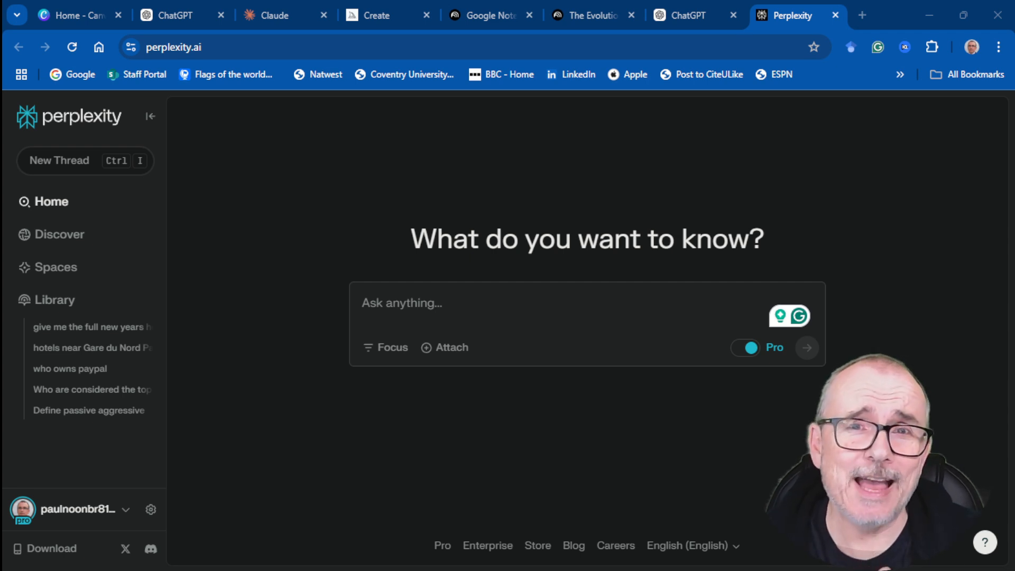
Switch from the Perplexity home page over to the ChatGPT tab.
{"action": "left_click", "coordinate": [687, 15]}
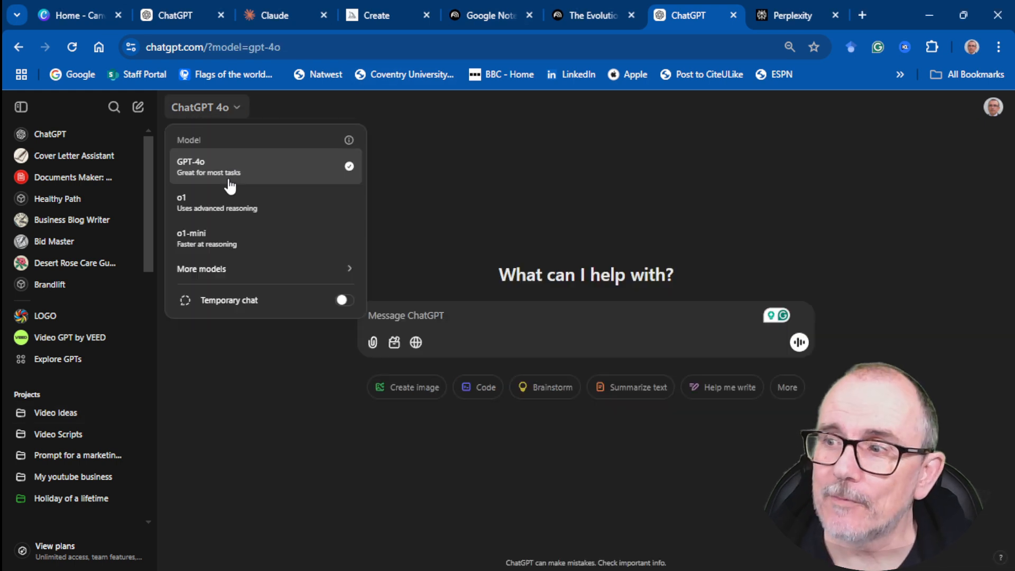
{"action": "mouse_move", "coordinate": [219, 203]}
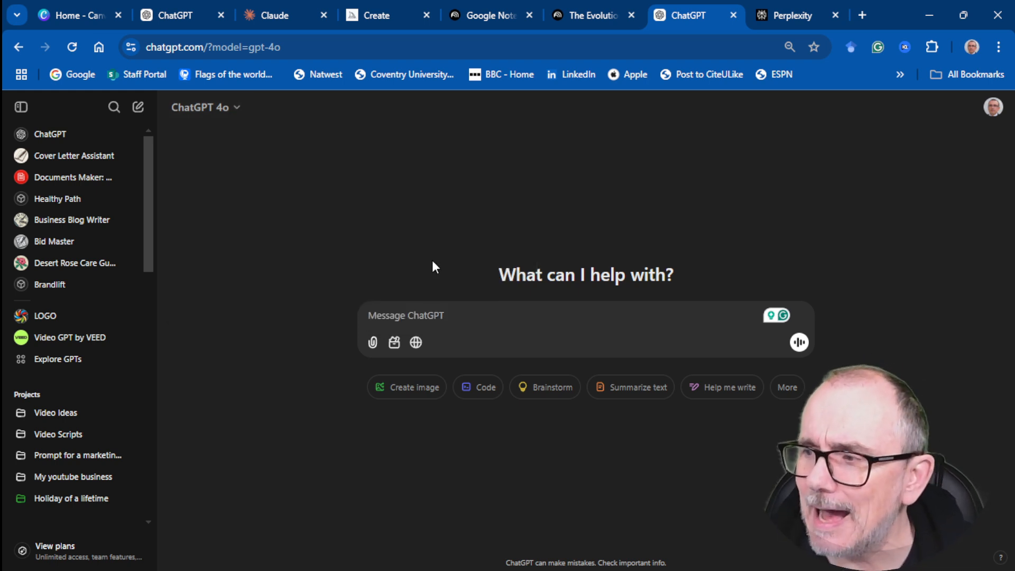
{"action": "mouse_move", "coordinate": [394, 343]}
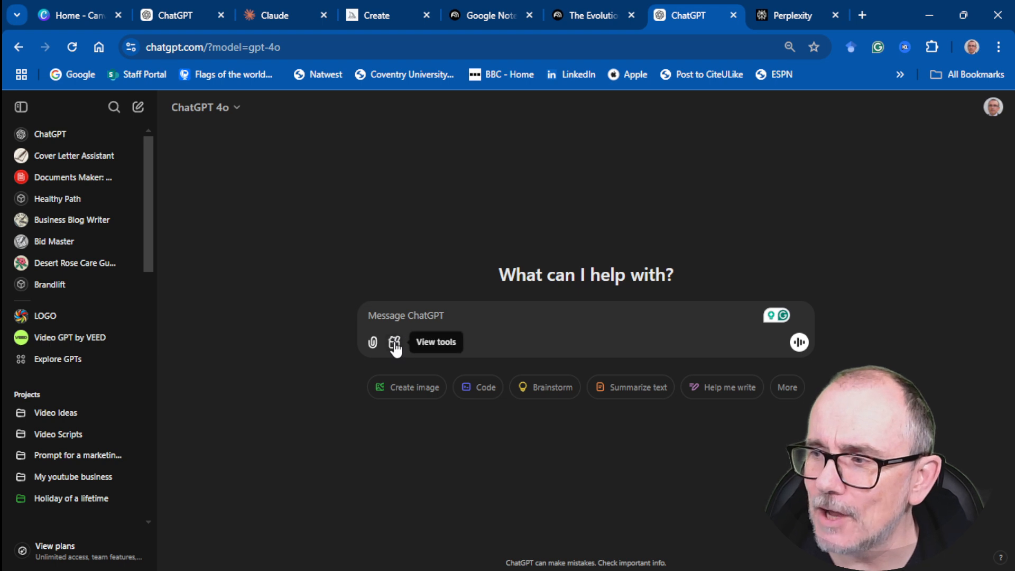
Show ChatGPT's tools menu with Picture, Search, Reason and Canvas options.
{"action": "left_click", "coordinate": [395, 341]}
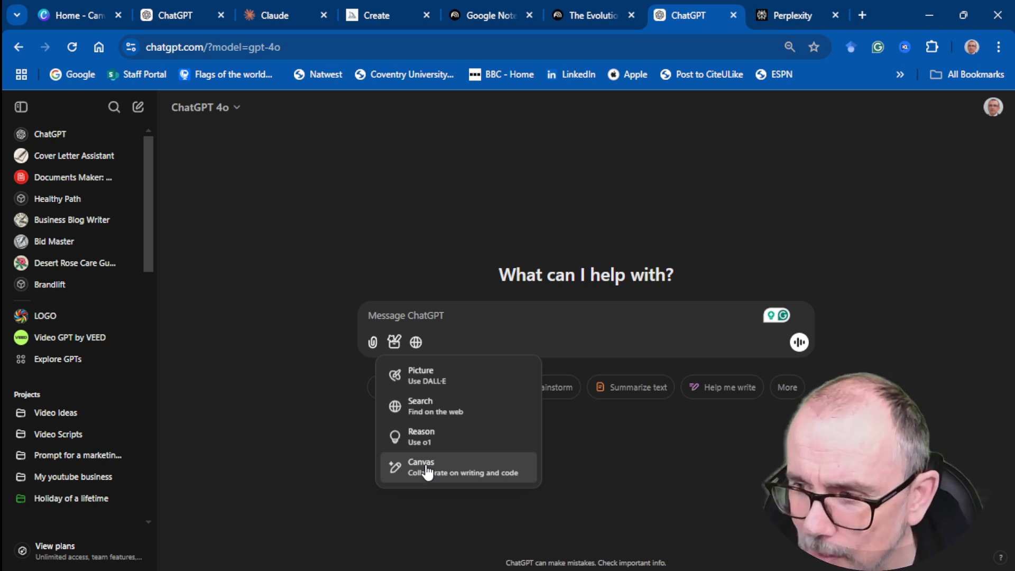
{"action": "mouse_move", "coordinate": [430, 440]}
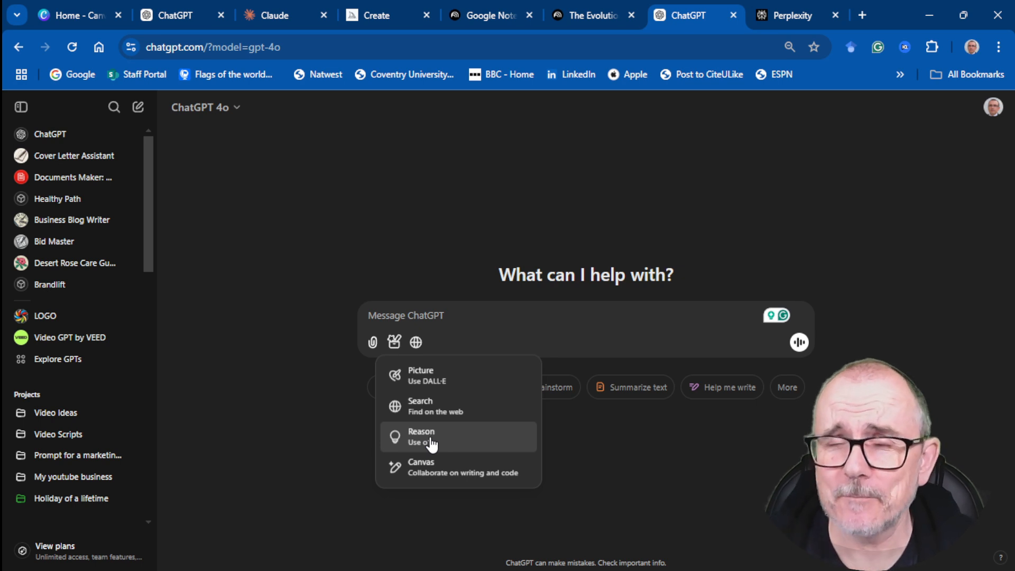
{"action": "mouse_move", "coordinate": [429, 318]}
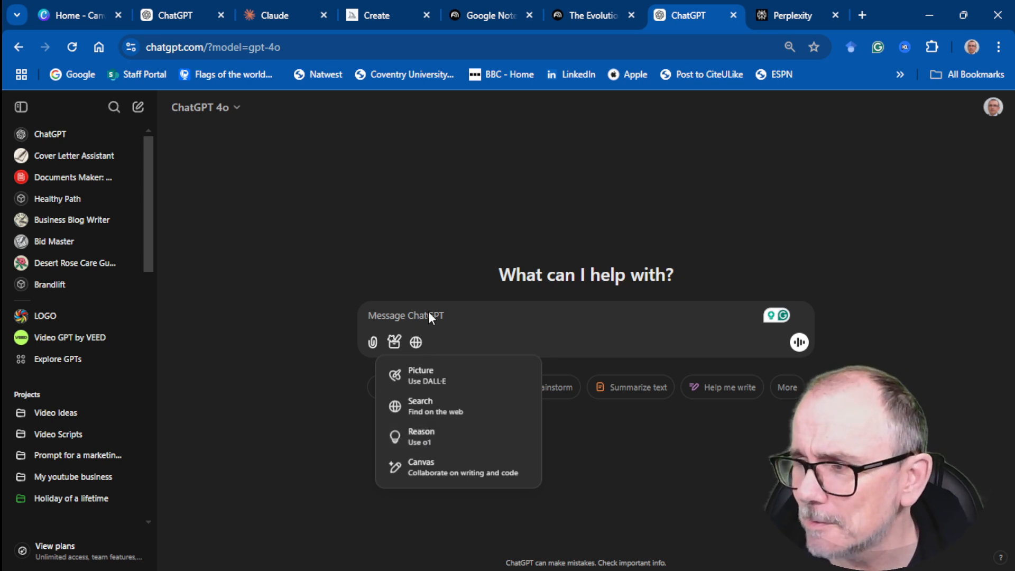